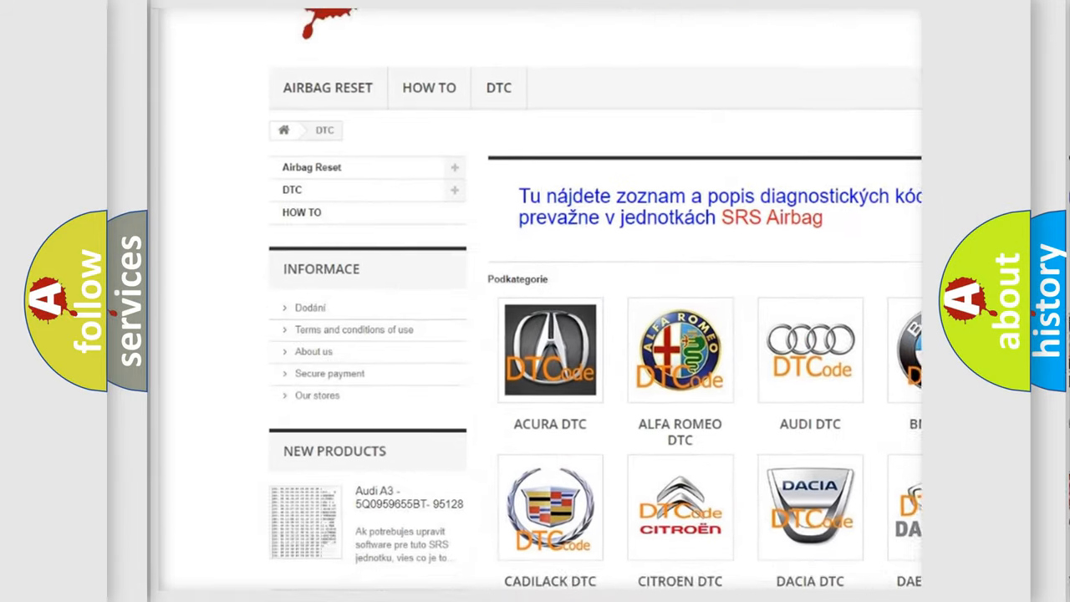
pyautogui.scroll(-3)
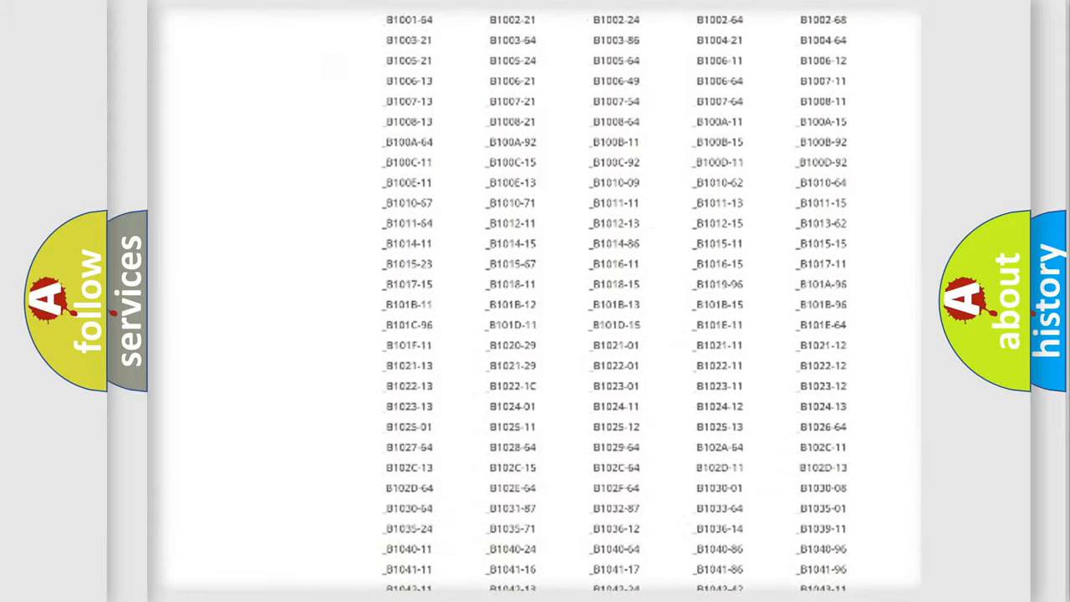
pyautogui.scroll(-3)
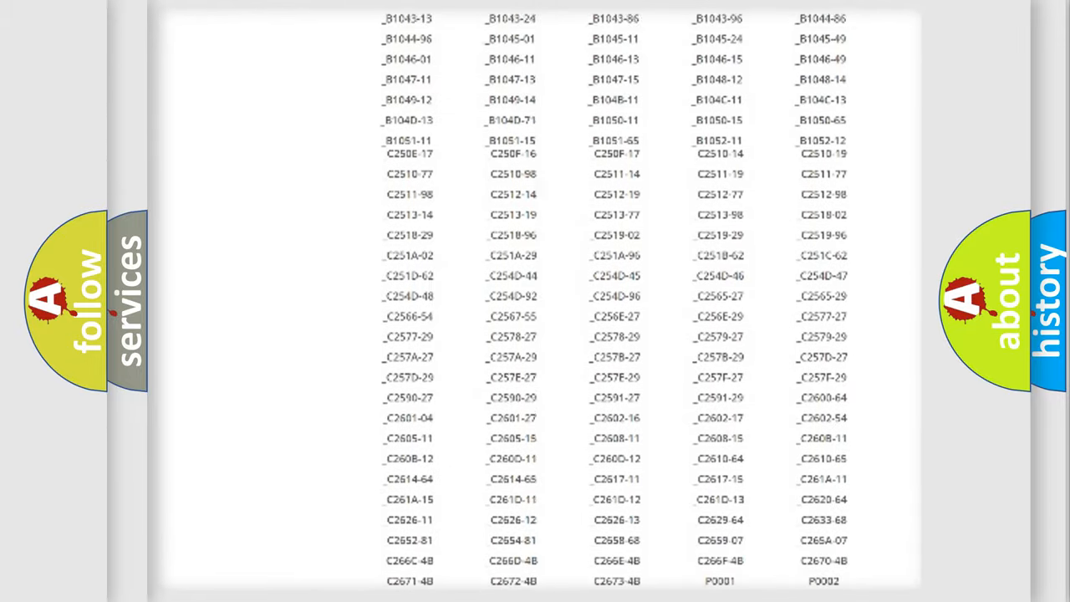
pyautogui.scroll(3)
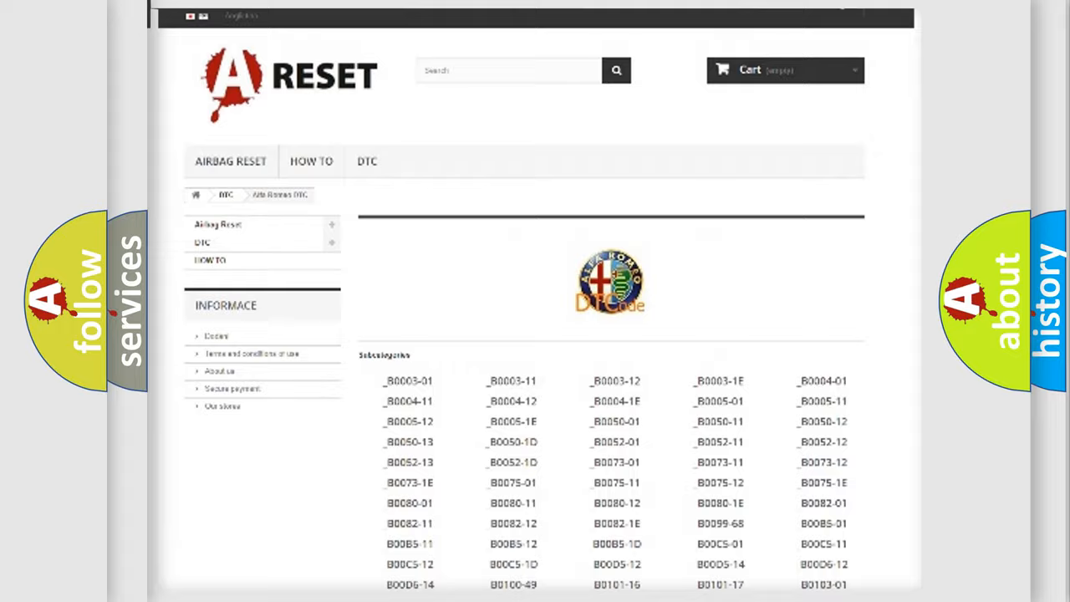